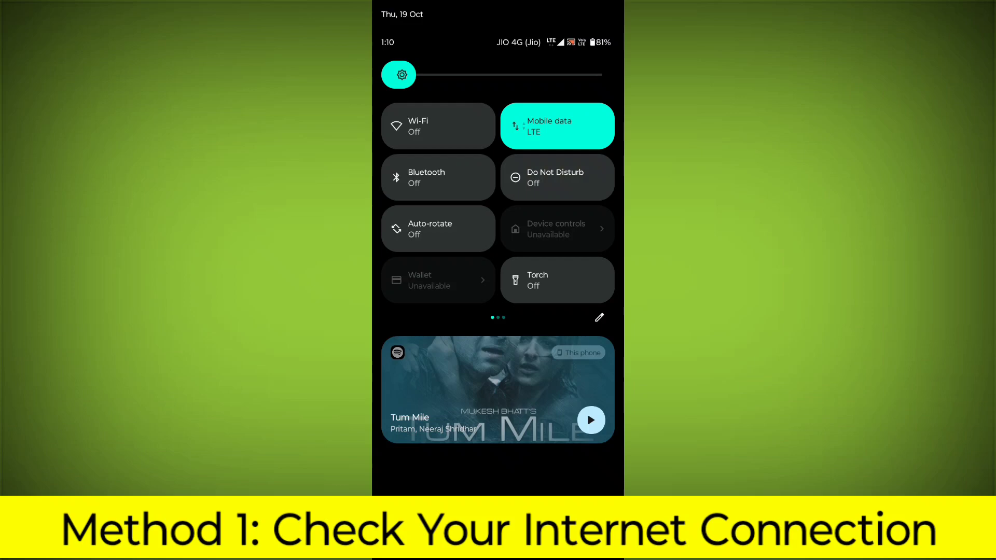
# Step: Confirm Jio mobile data shows Connected/LTE with Wi-Fi off, then go Home
pyautogui.click(556, 126)
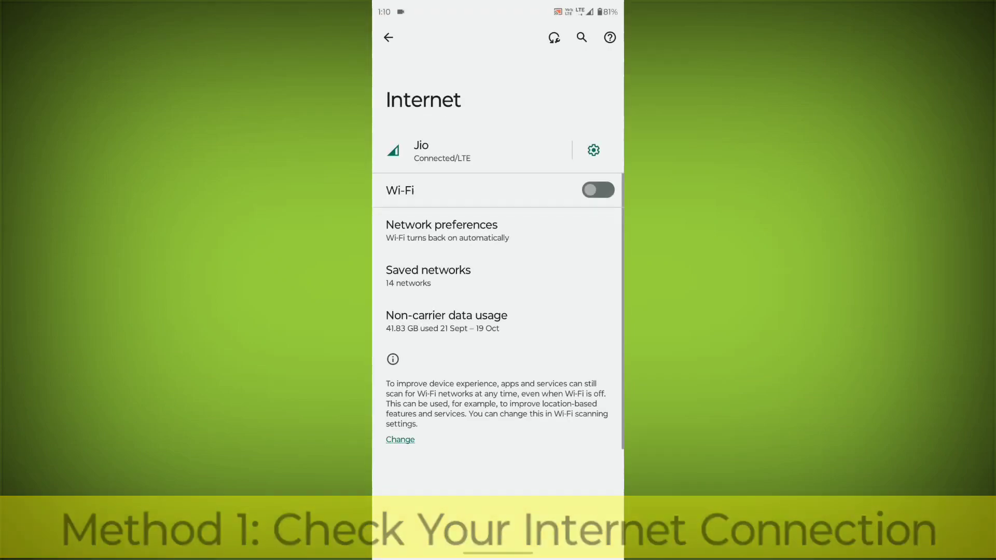
pyautogui.click(597, 190)
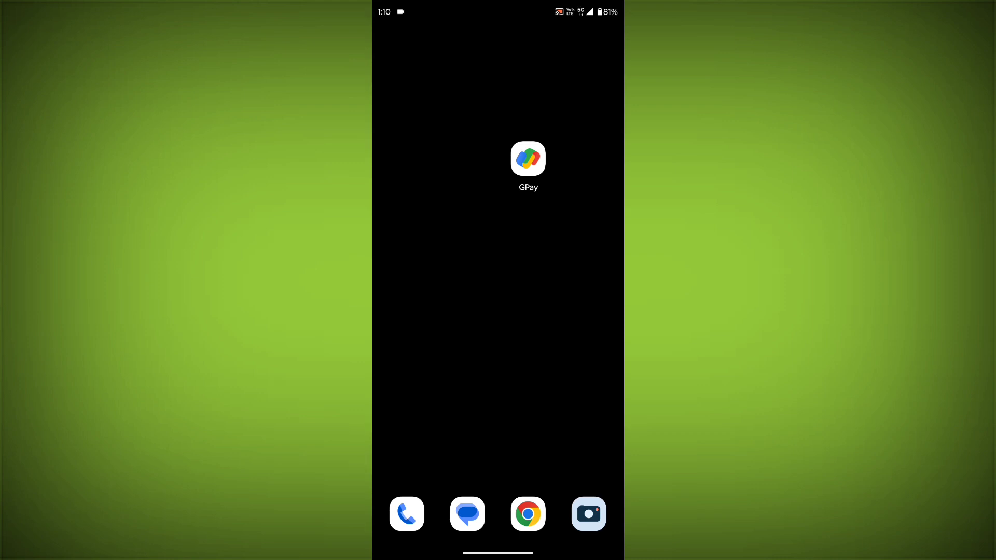
# Step: Restart the phone from the power menu
pyautogui.press('power')
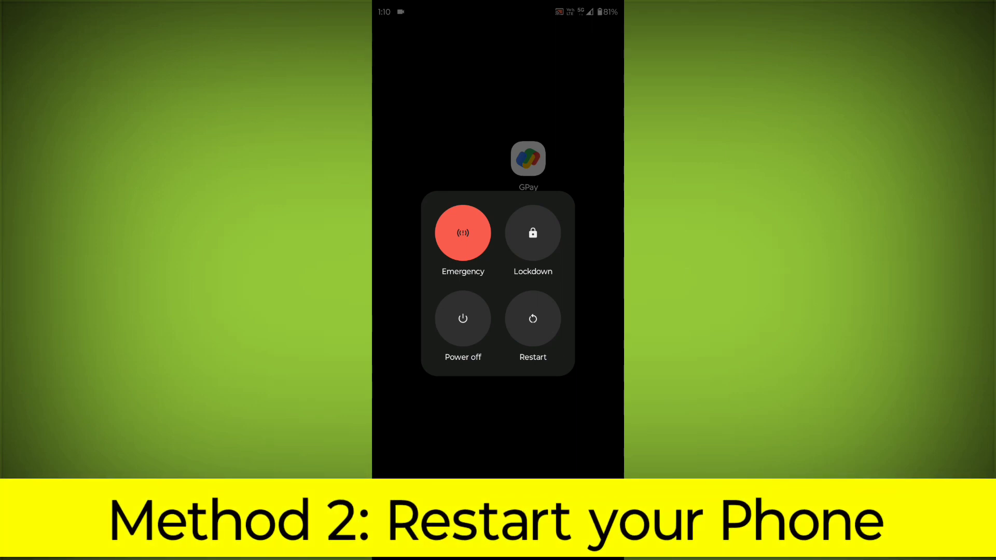
pyautogui.click(533, 318)
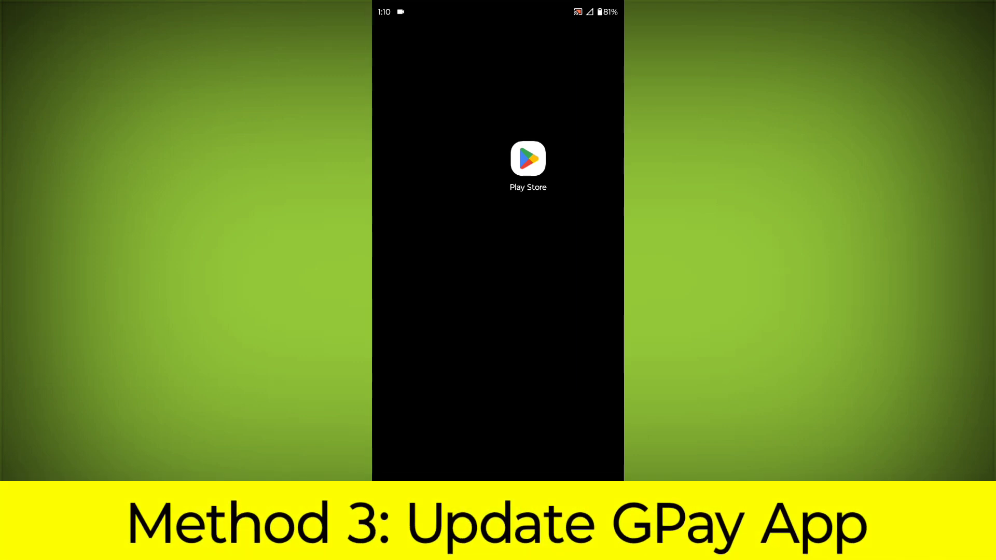
# Step: Search Play Store for 'gpay' and update Google Pay to the latest version (10.85 MB)
pyautogui.click(528, 159)
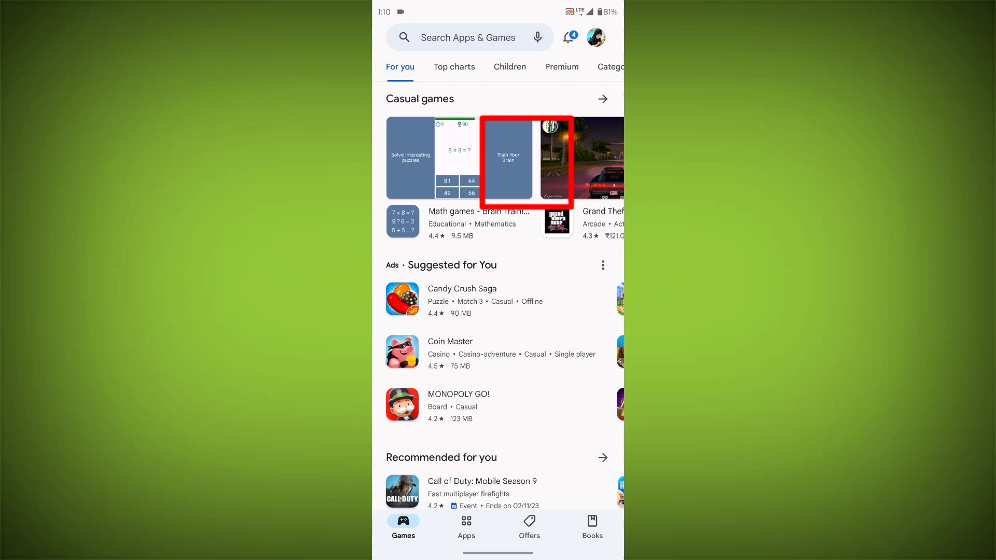
pyautogui.click(468, 38)
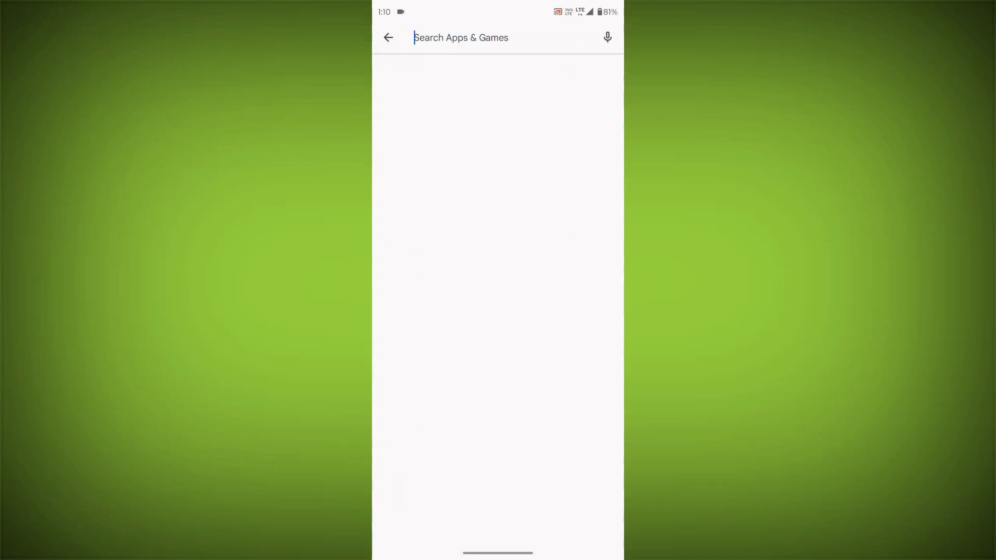
pyautogui.write('gpay')
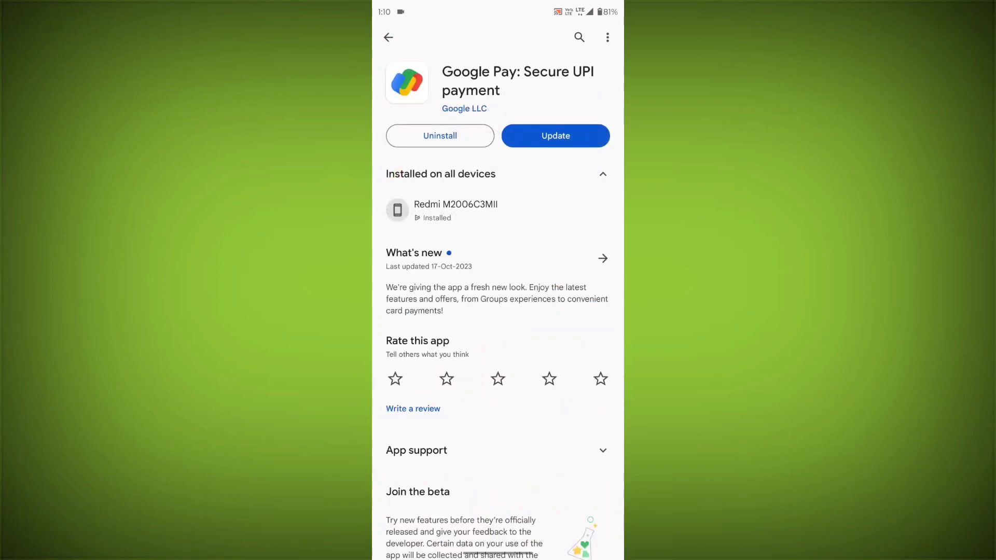
pyautogui.click(554, 135)
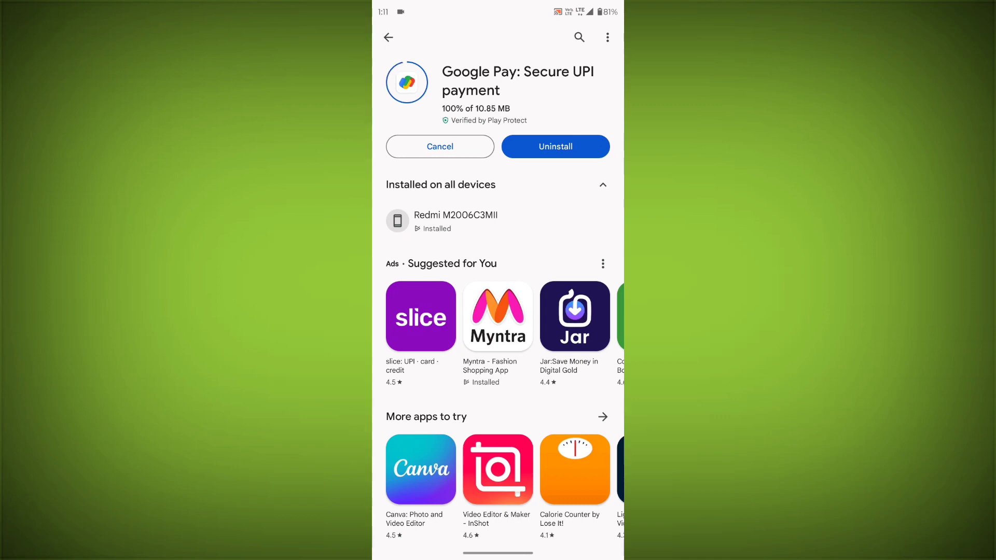
pyautogui.click(554, 146)
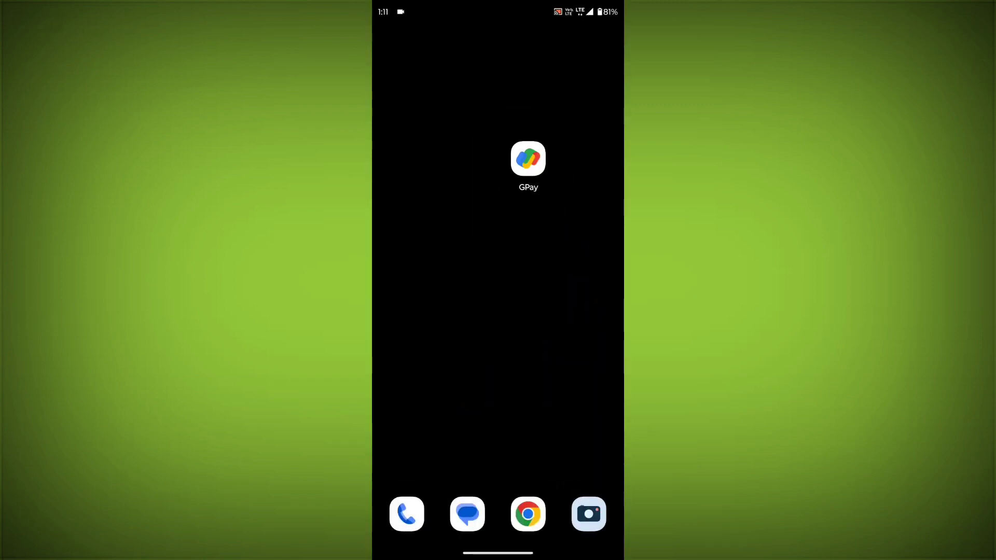
# Step: Force stop GPay from its App info page and confirm
pyautogui.click(528, 158)
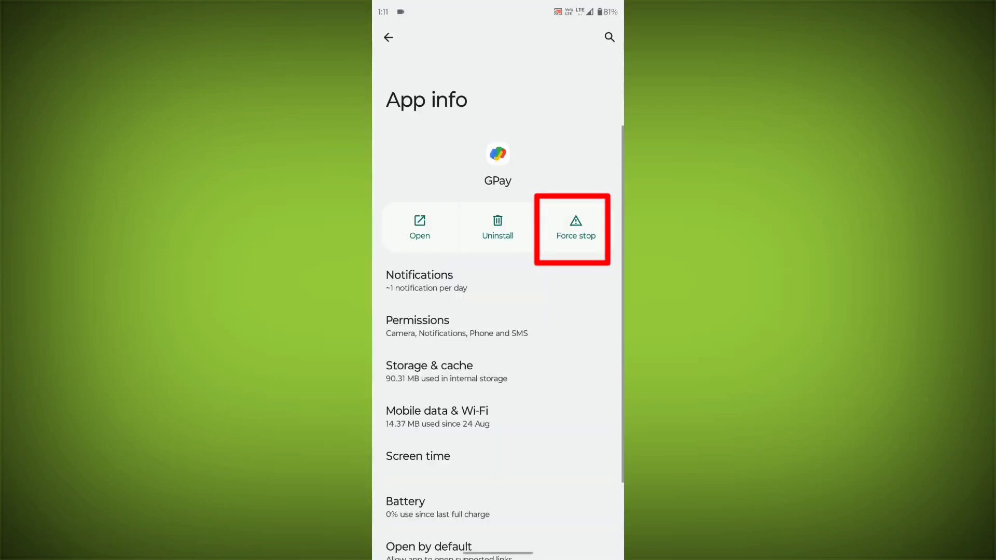
pyautogui.click(575, 228)
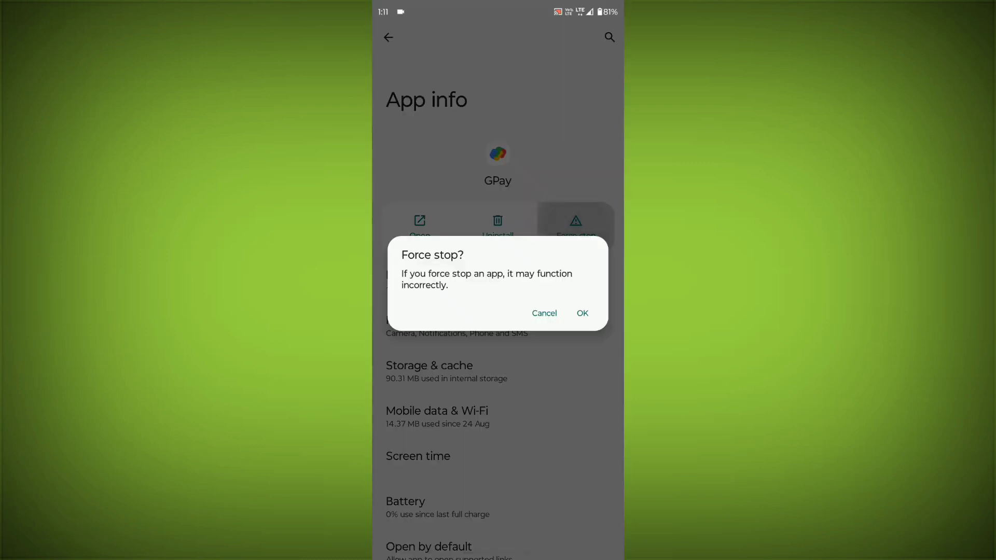
pyautogui.click(544, 314)
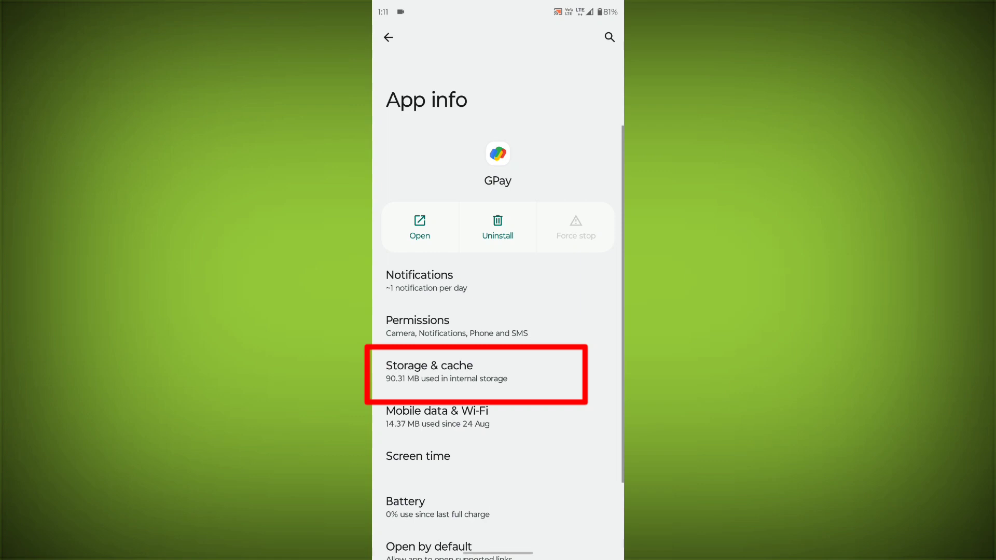
# Step: Clear GPay's cache to 0 B and delete its stored app data
pyautogui.click(476, 374)
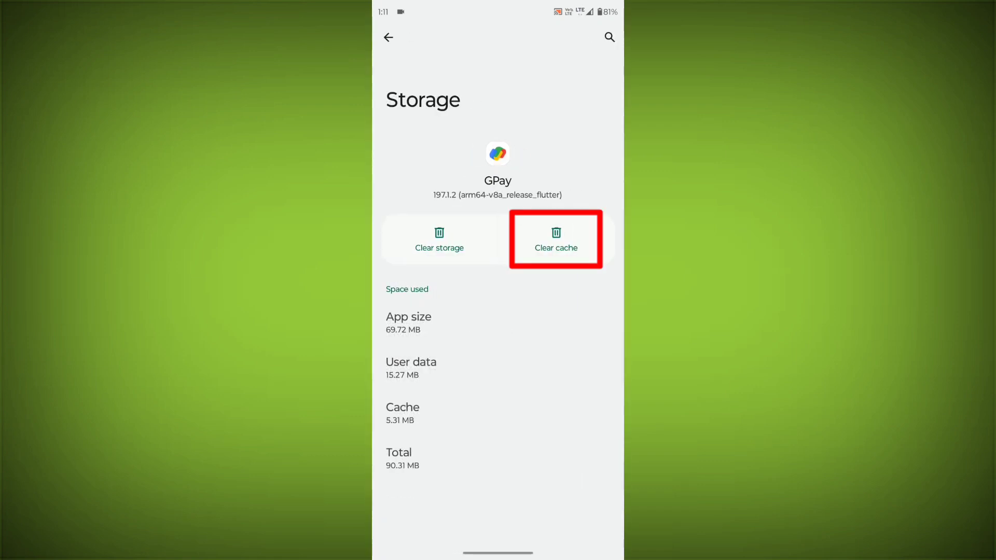
pyautogui.click(554, 240)
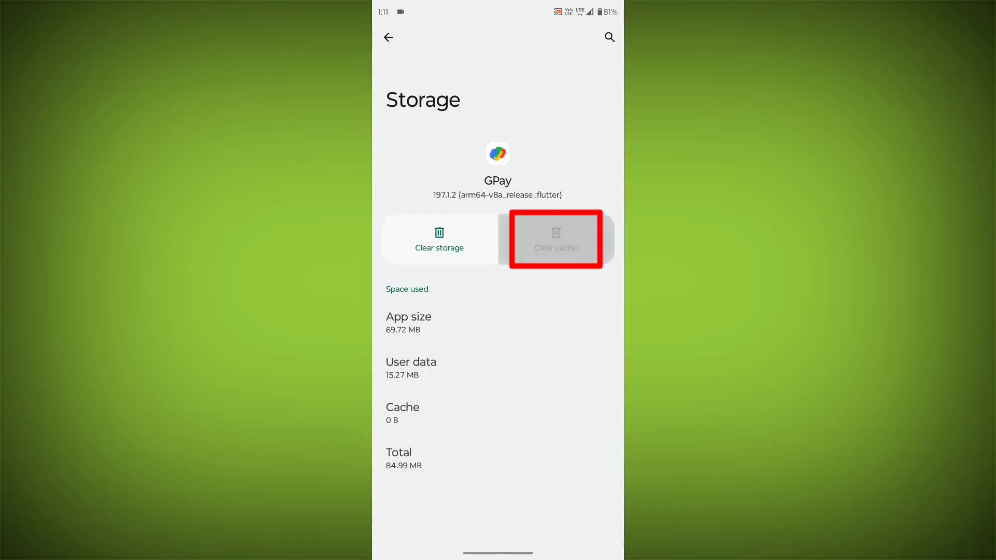
pyautogui.click(439, 240)
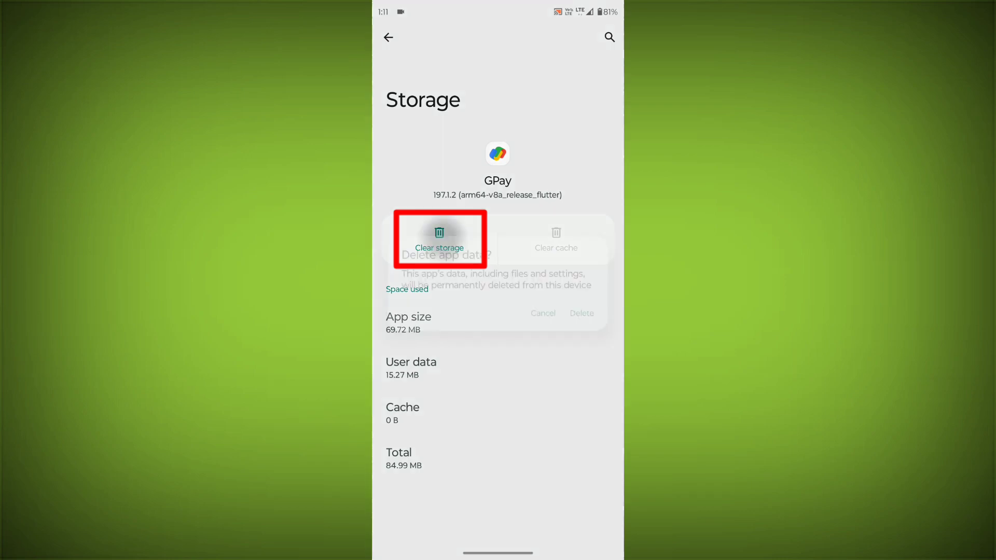
pyautogui.click(438, 238)
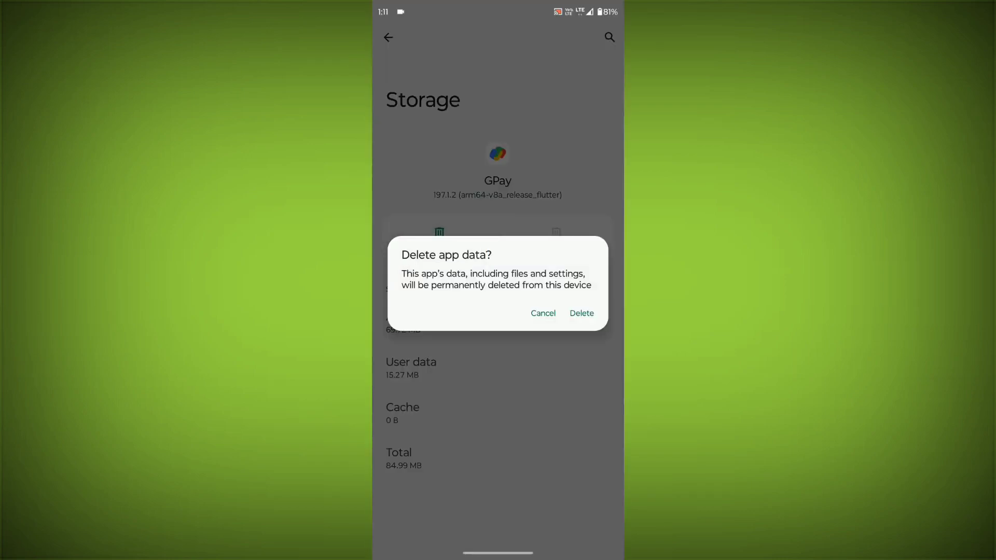
pyautogui.click(581, 314)
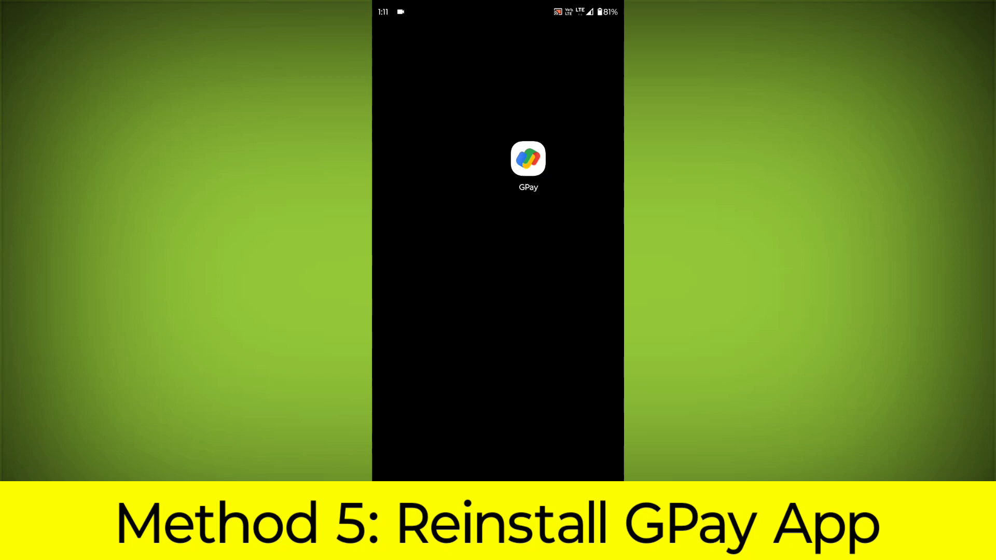